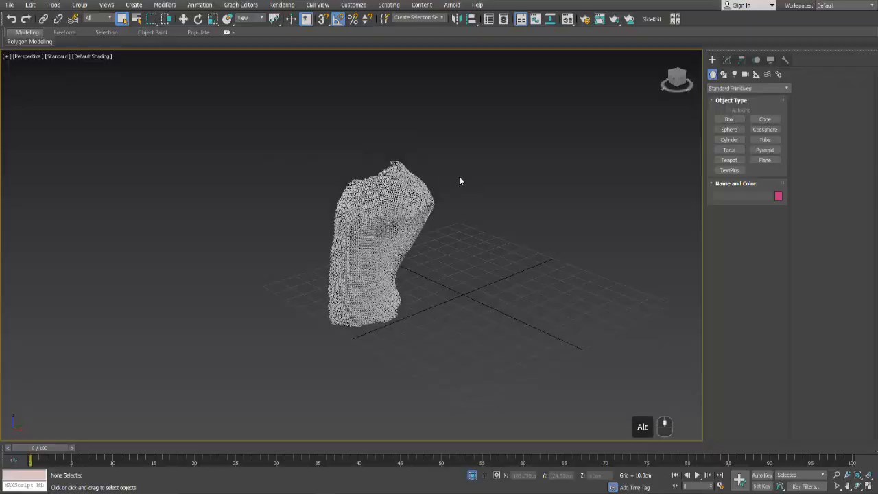
- Open Customize User Interface and select an entry in the All Commands action list
click(354, 5)
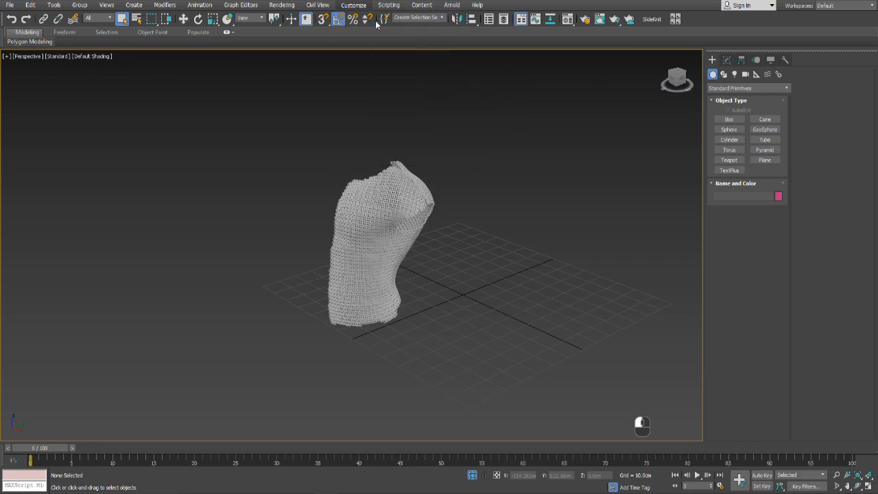
click(354, 5)
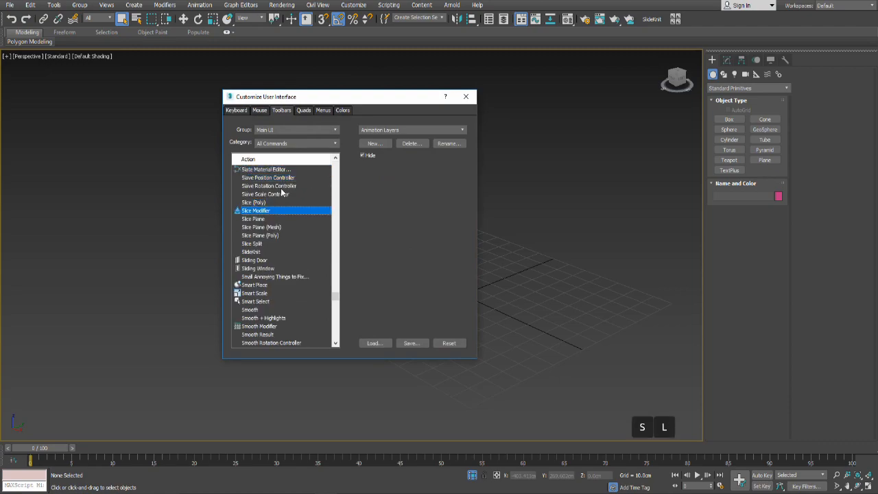
click(252, 251)
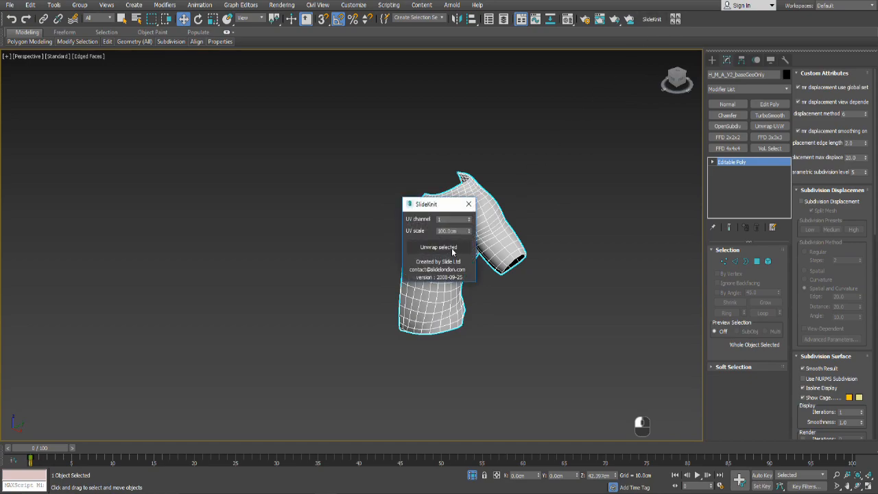
- Unwrap the shirt mesh into flat panels, close the script window and add a Morpher modifier
click(438, 247)
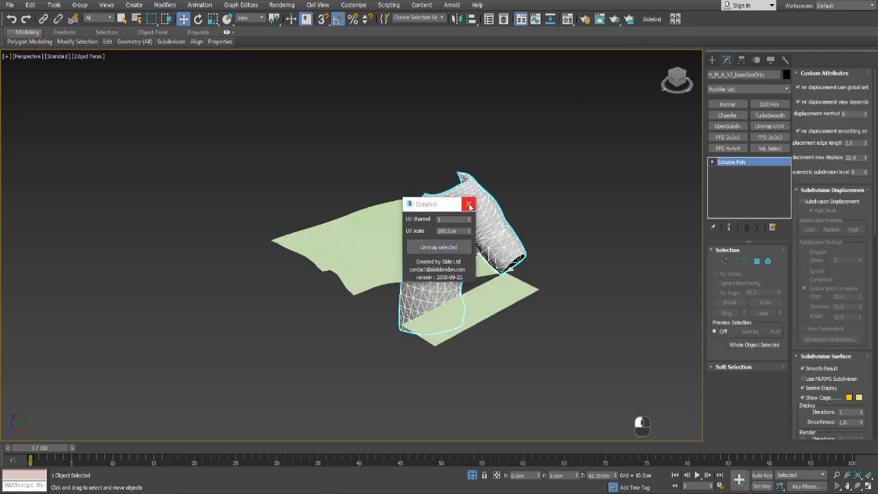
click(469, 205)
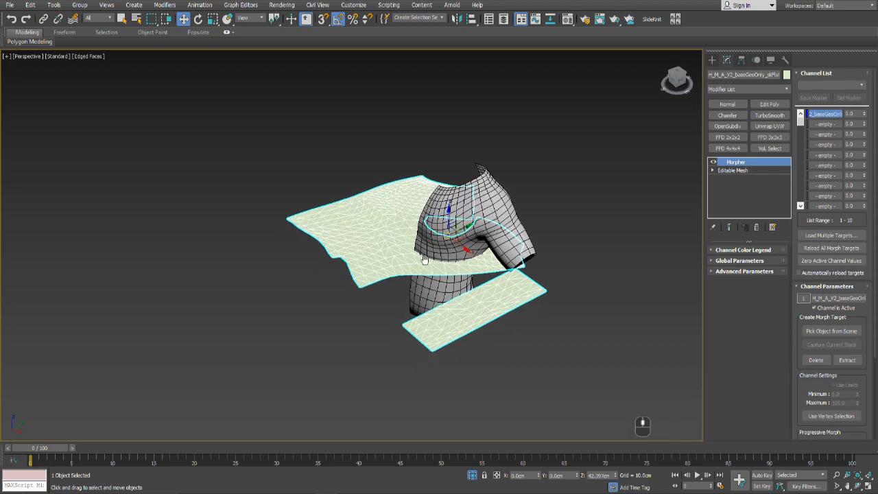
drag(425, 261, 409, 245)
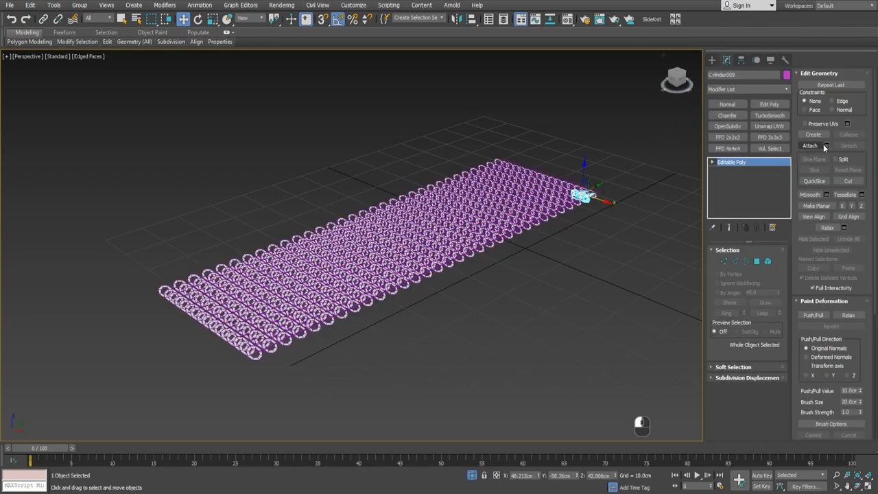
- Attach the arrayed rings into one Editable Poly rectangular patch
click(810, 145)
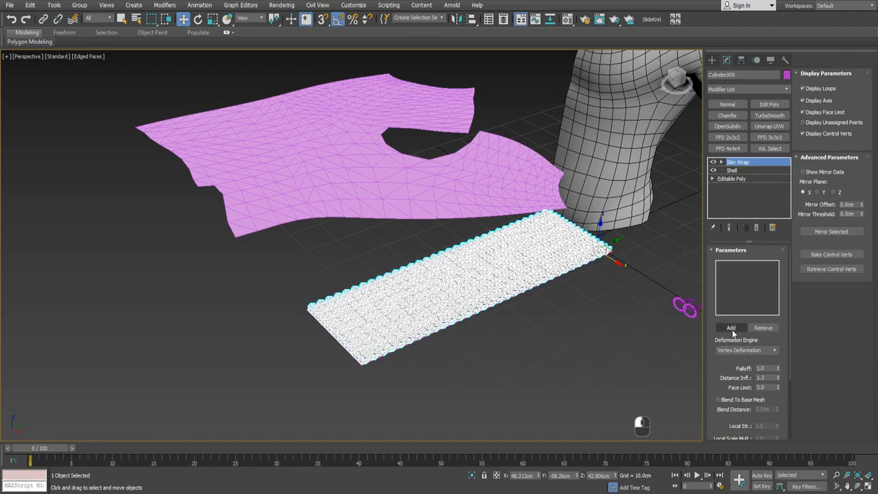
- Add the flattened shirt panel as the Skin Wrap base mesh and collapse the wrapped rings
click(730, 326)
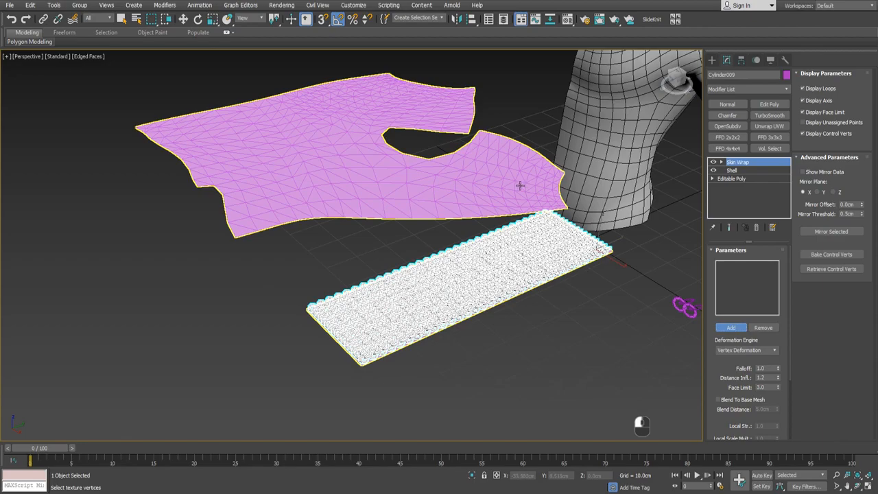
click(729, 327)
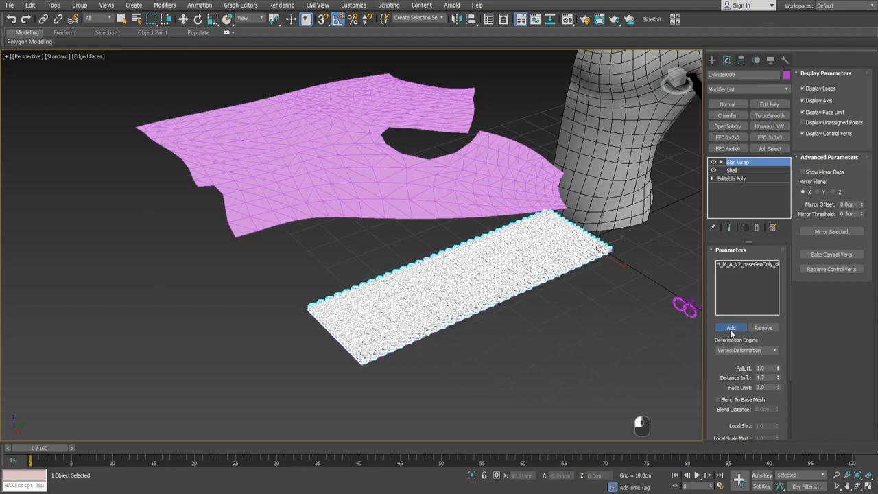
click(729, 326)
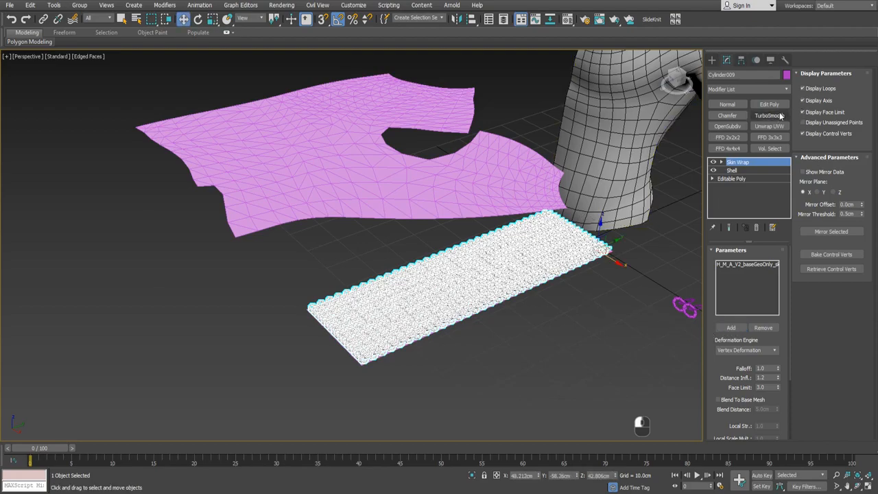
click(735, 162)
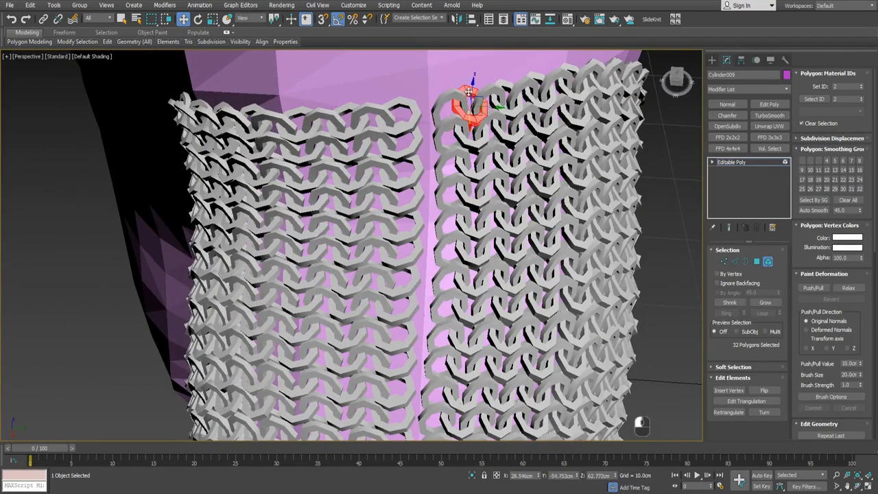
- Select the seam rings in Element mode and move them across into the gap
click(473, 198)
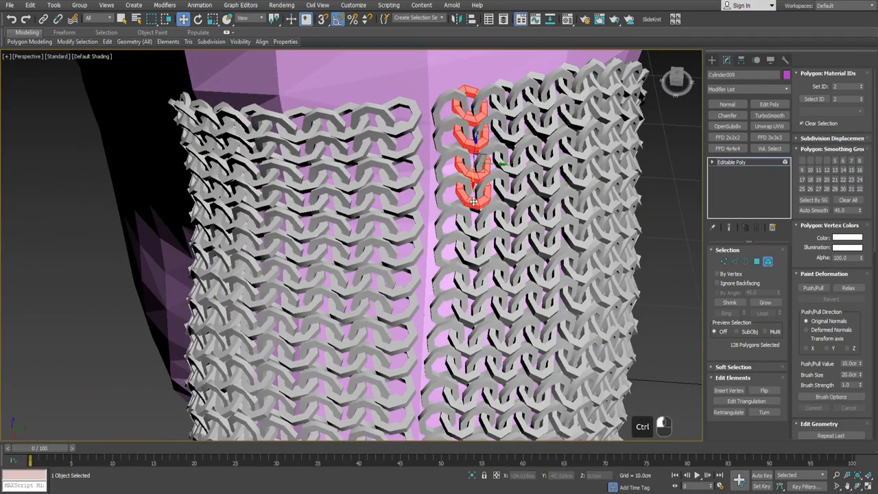
drag(473, 164, 452, 137)
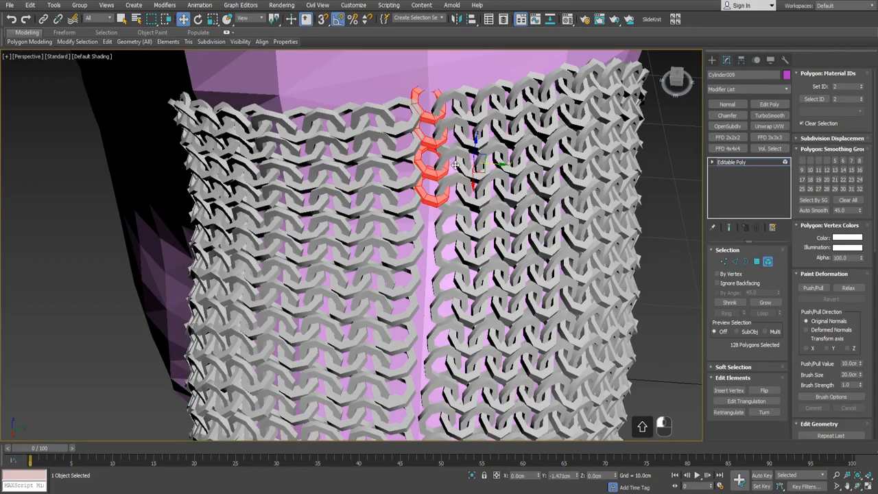